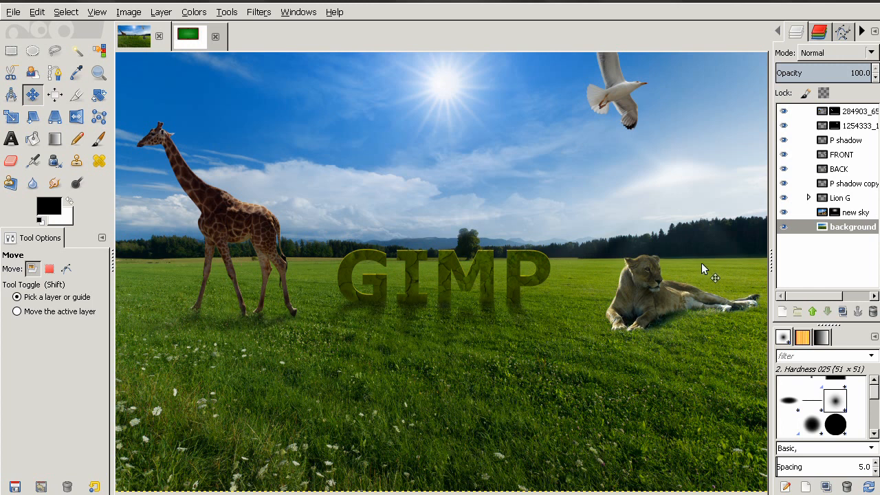
pyautogui.moveTo(638, 249)
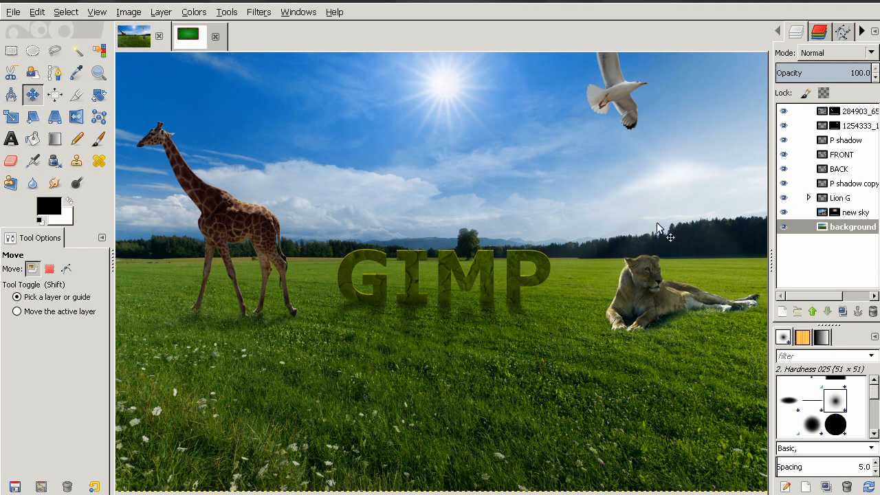
pyautogui.moveTo(704, 221)
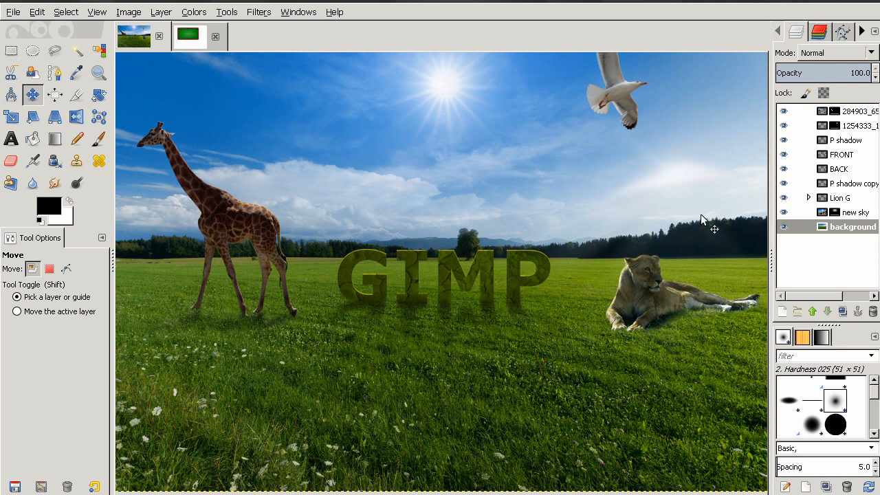
pyautogui.moveTo(704, 235)
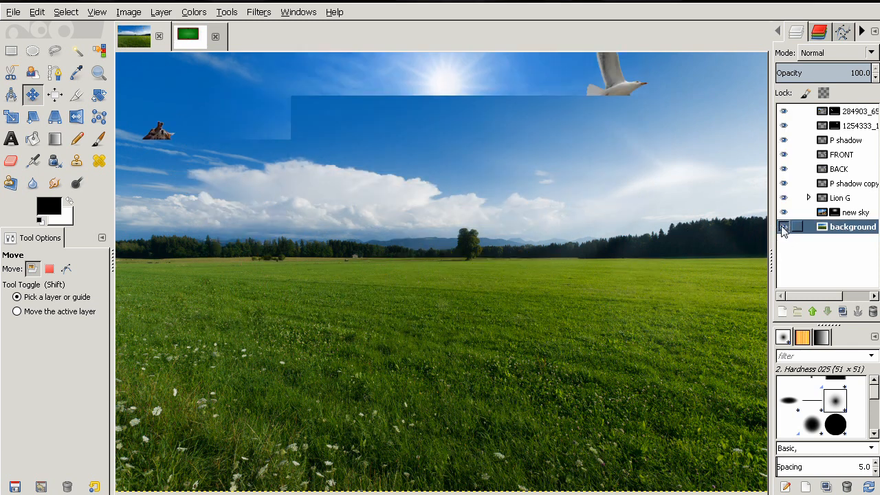
# Restore the other layers to view and take up the Flip tool for the background.
pyautogui.click(783, 227)
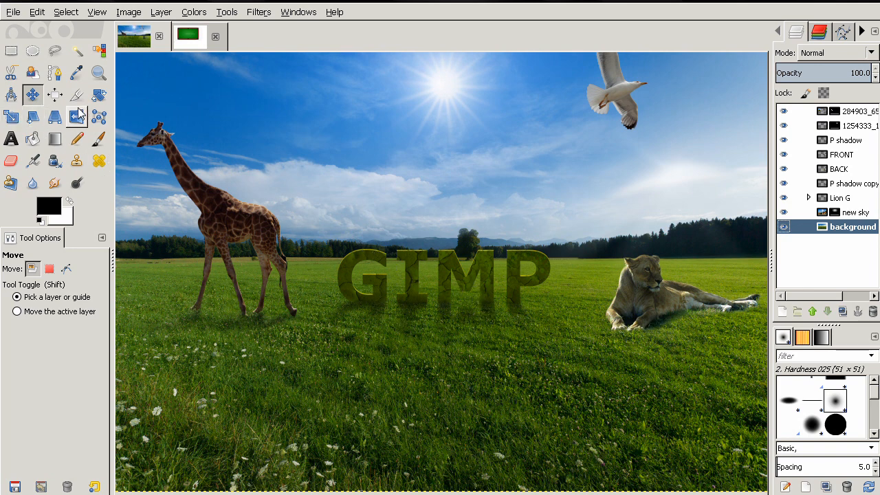
pyautogui.click(77, 117)
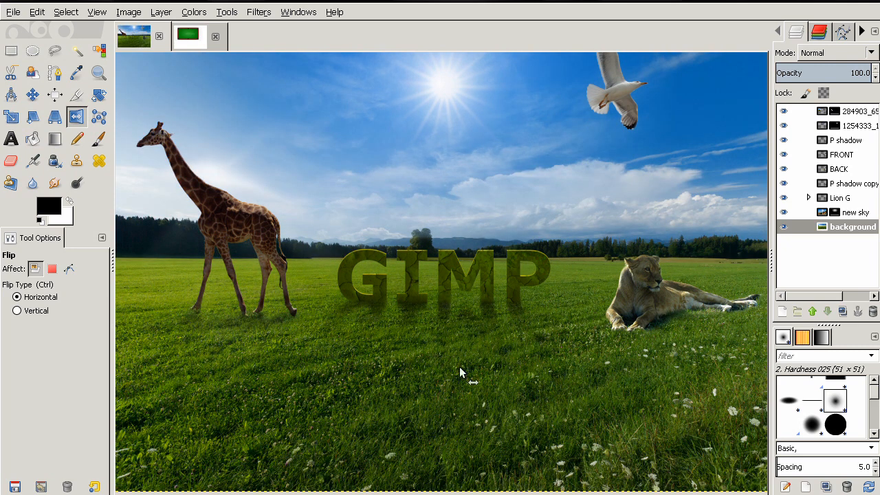
pyautogui.moveTo(467, 377)
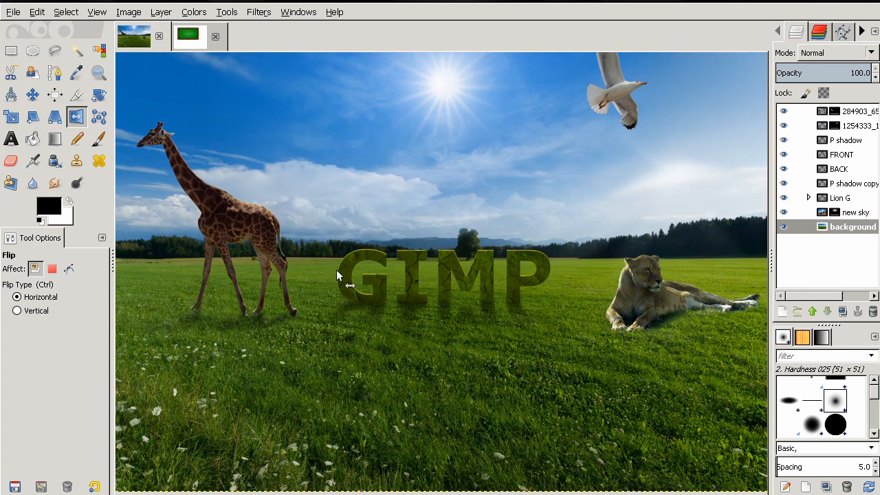
pyautogui.moveTo(457, 334)
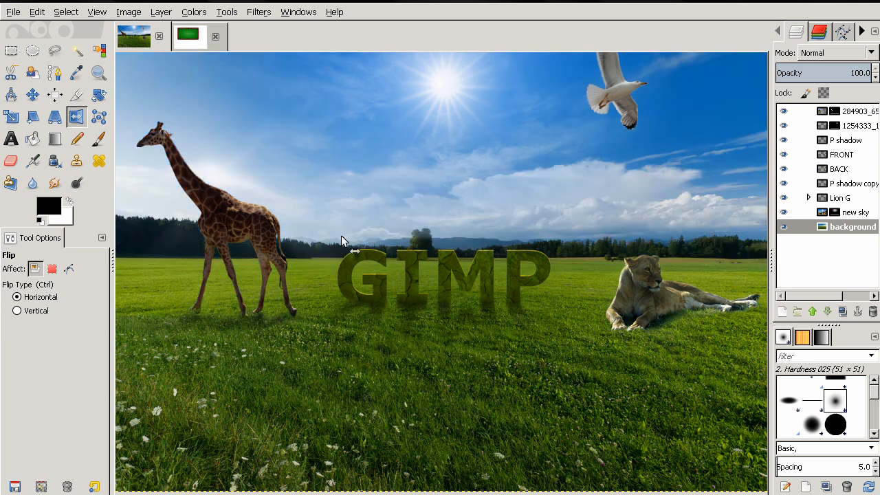
pyautogui.moveTo(514, 270)
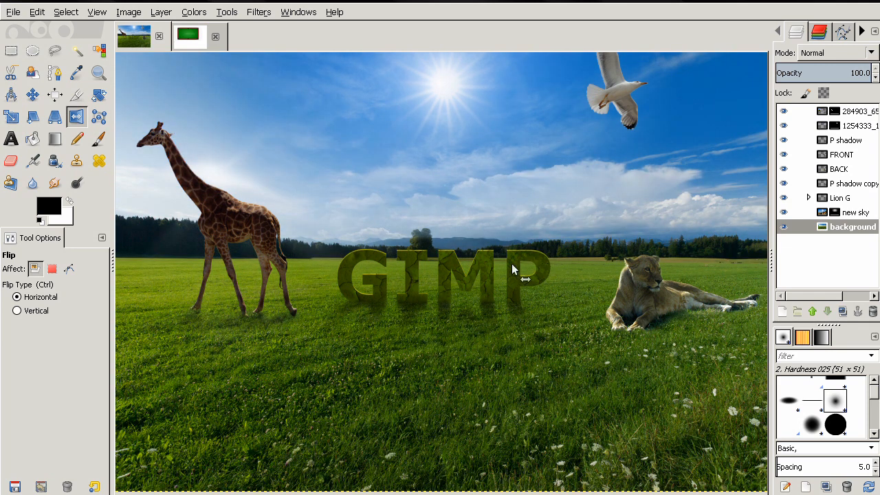
pyautogui.moveTo(520, 209)
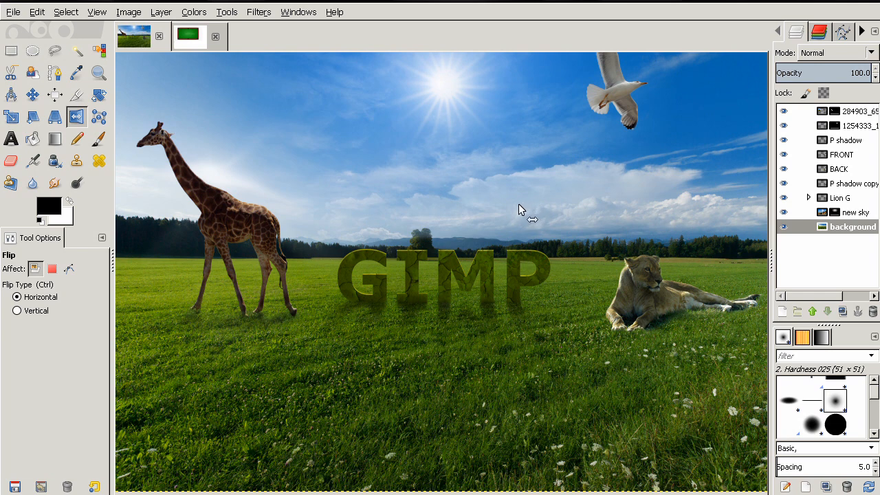
pyautogui.moveTo(558, 182)
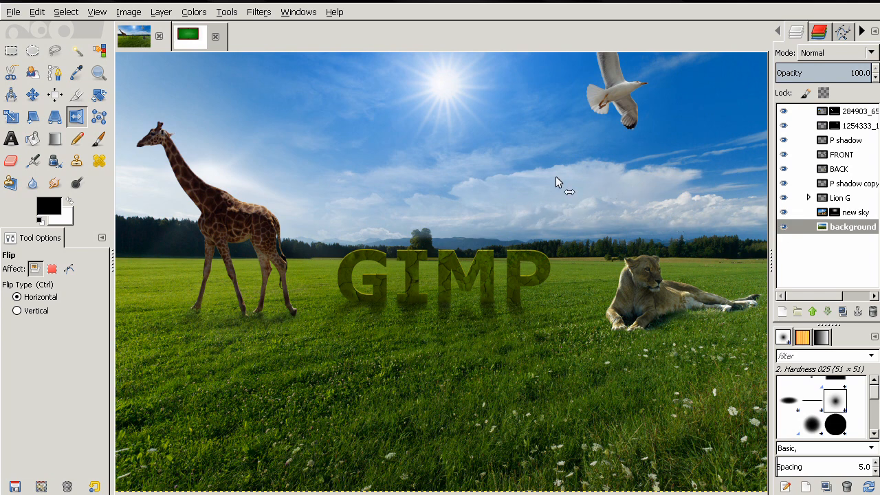
pyautogui.moveTo(327, 187)
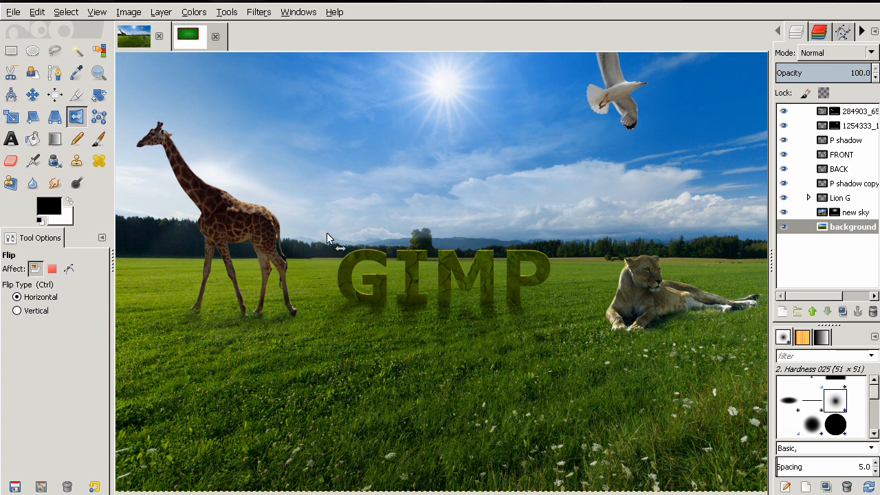
pyautogui.moveTo(646, 250)
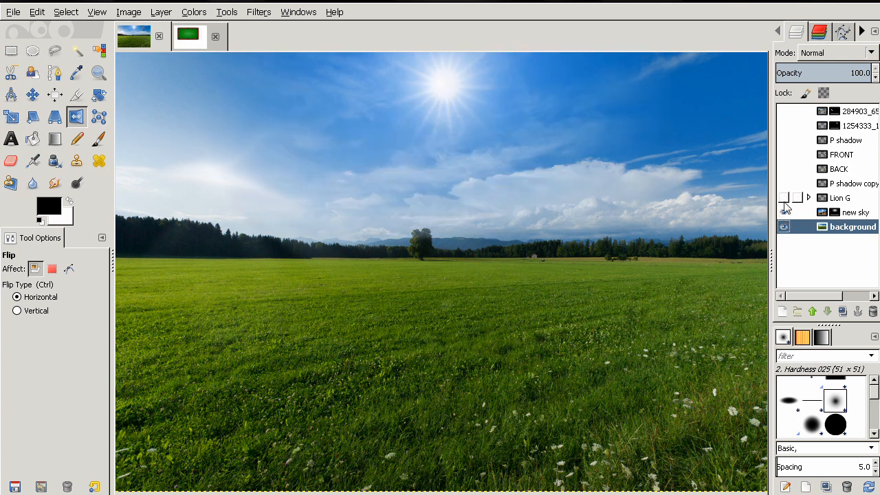
# Unhide the giraffe, lion, seagull and GIMP text layers over the mirrored field, with the Move tool active.
pyautogui.click(784, 198)
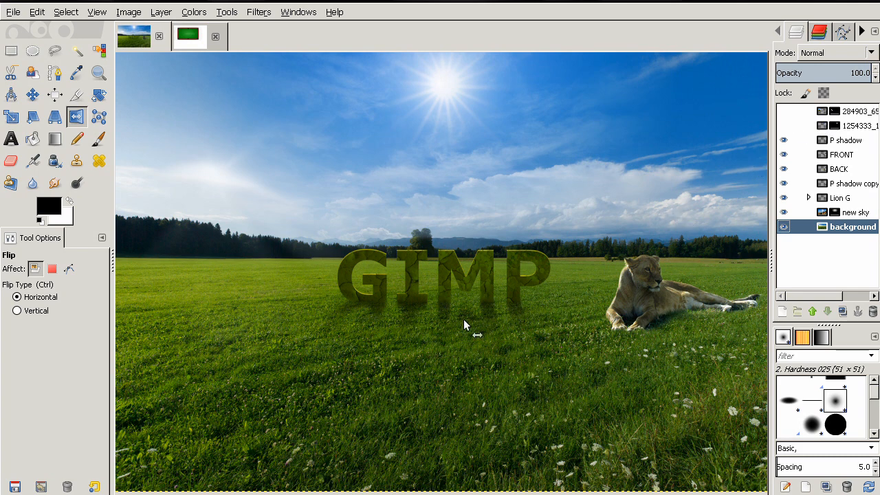
pyautogui.moveTo(756, 163)
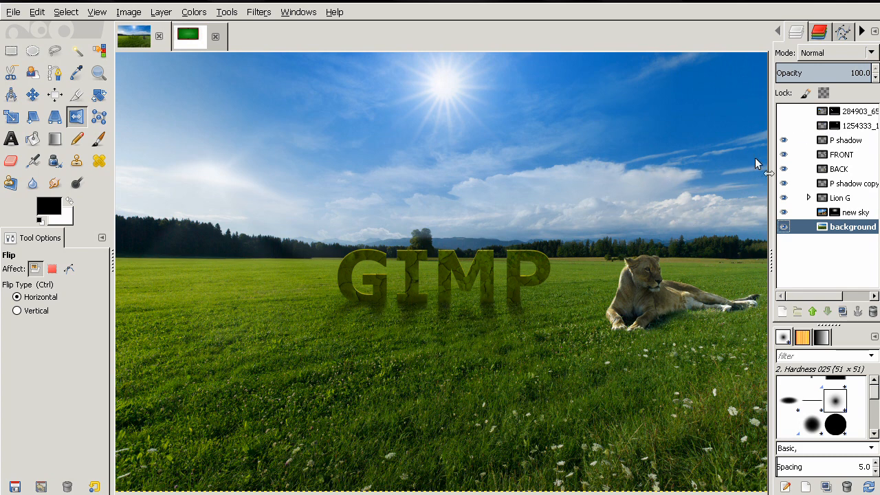
pyautogui.click(783, 110)
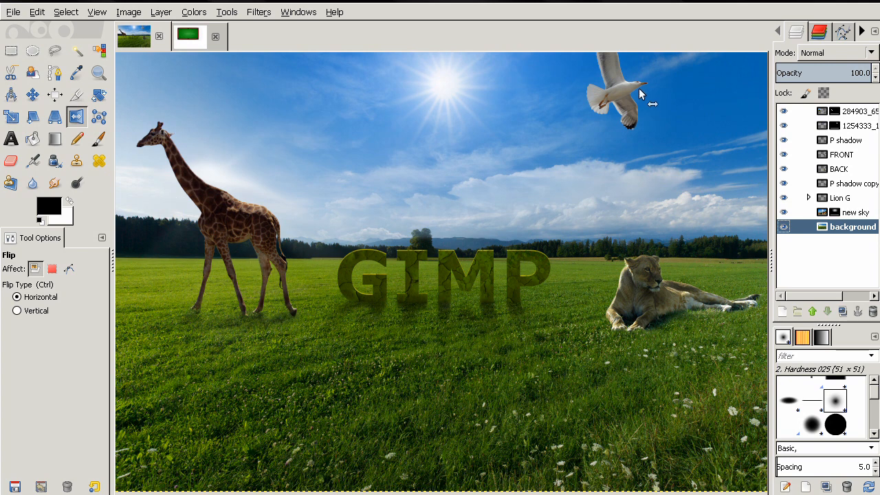
pyautogui.moveTo(487, 144)
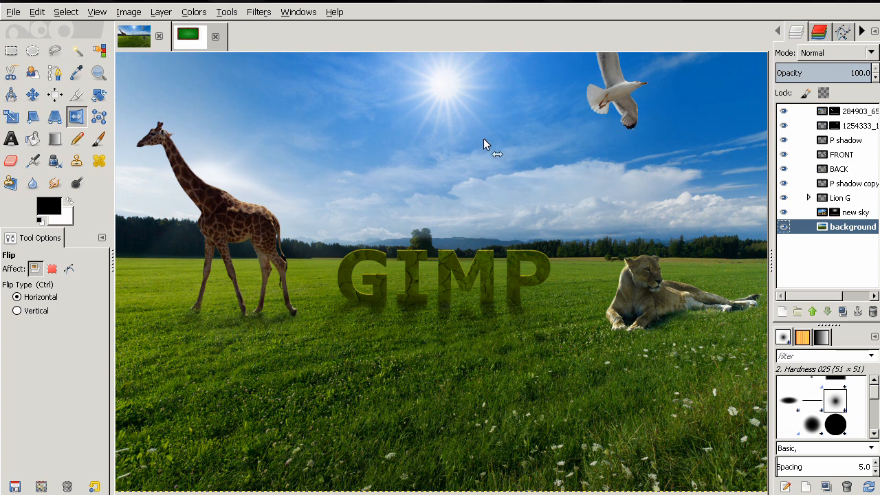
pyautogui.click(27, 94)
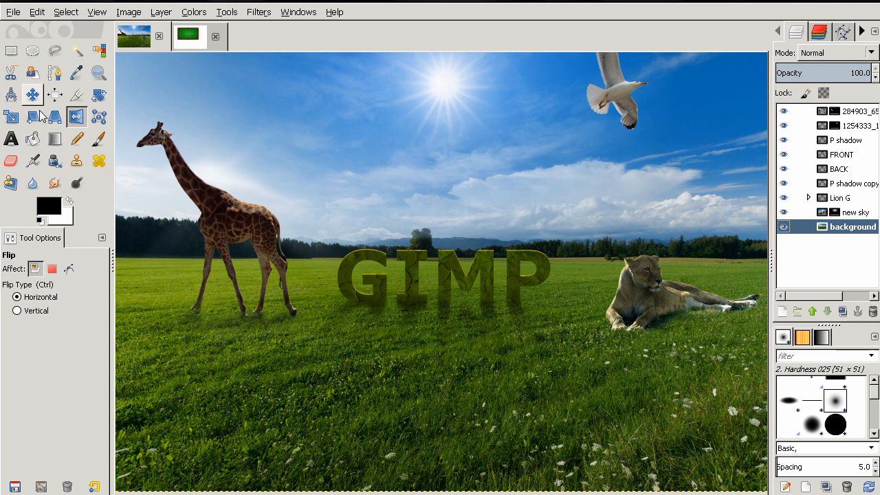
pyautogui.click(28, 93)
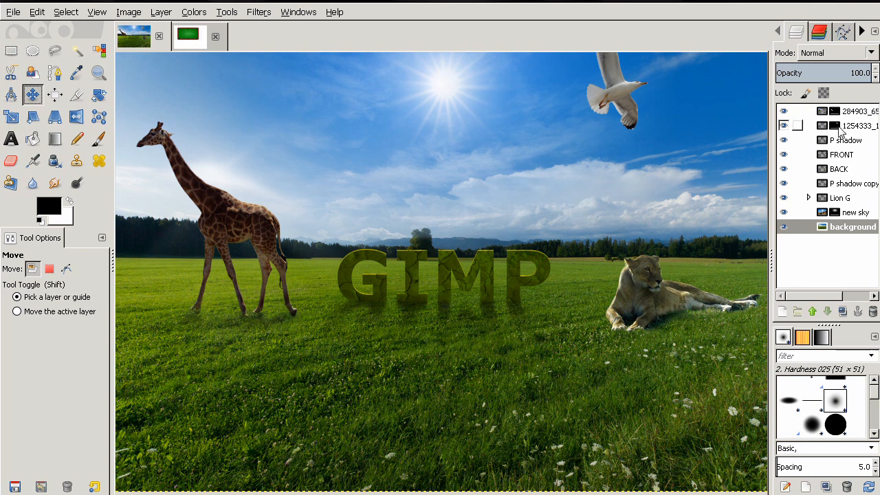
# Disable the layer masks on the giraffe and seagull layers via the layer right-click menu.
pyautogui.click(839, 125)
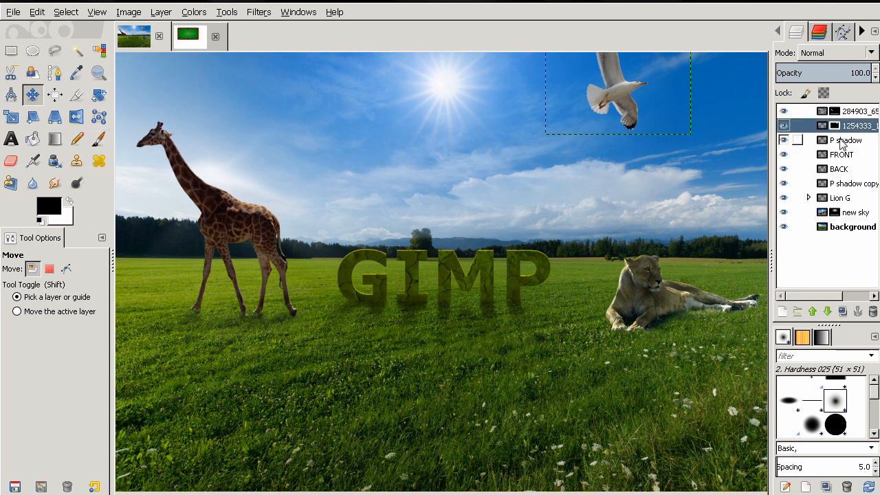
pyautogui.click(852, 110)
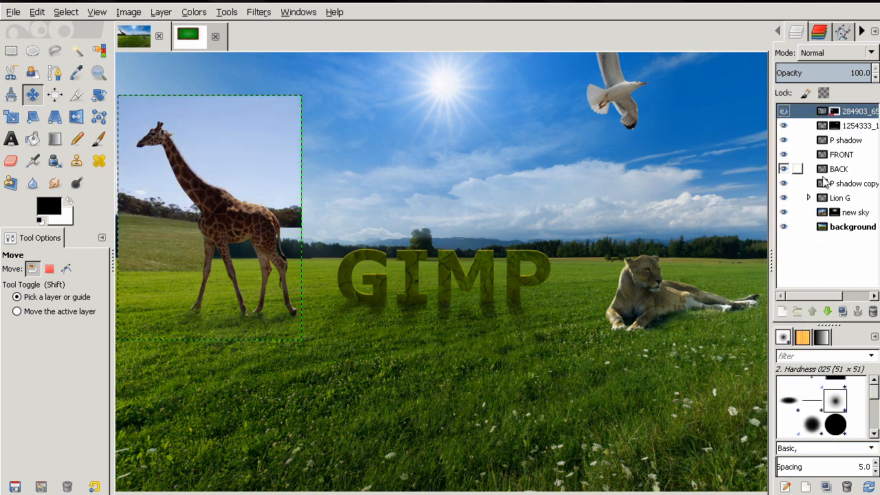
pyautogui.rightClick(850, 125)
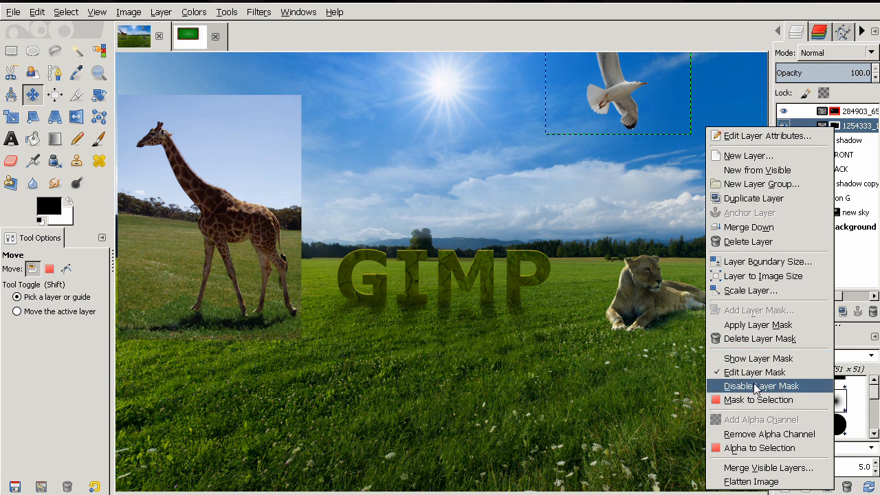
pyautogui.click(769, 385)
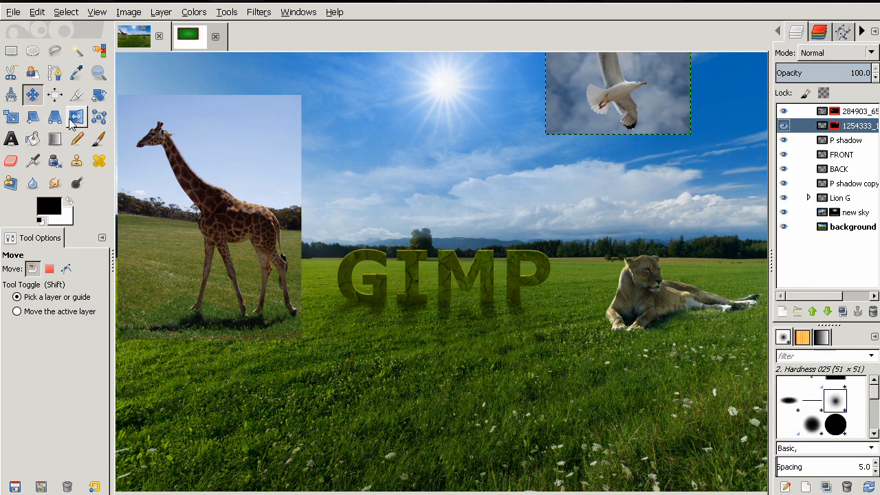
# Return to the Flip tool and reach for the image thumbnail tabs.
pyautogui.click(75, 115)
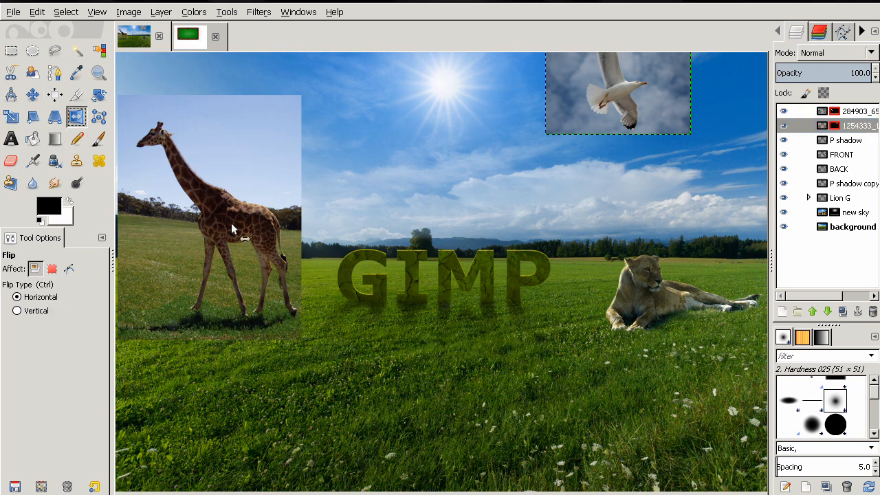
pyautogui.moveTo(201, 274)
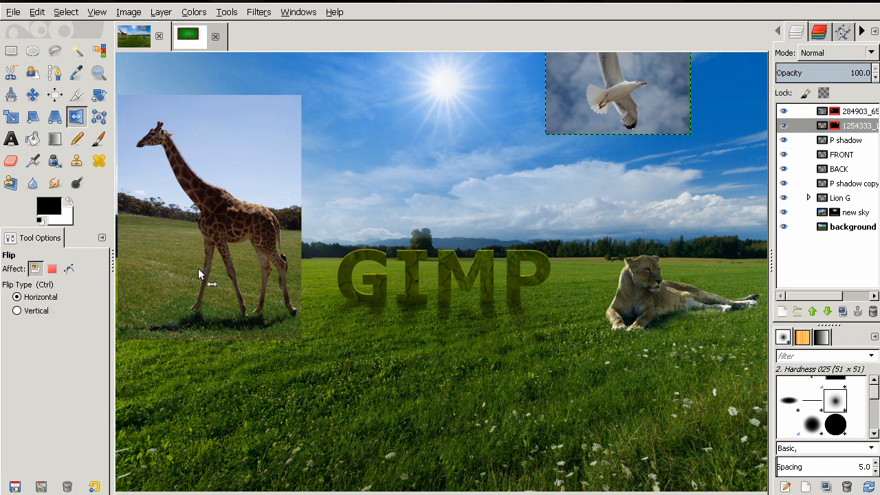
pyautogui.moveTo(251, 178)
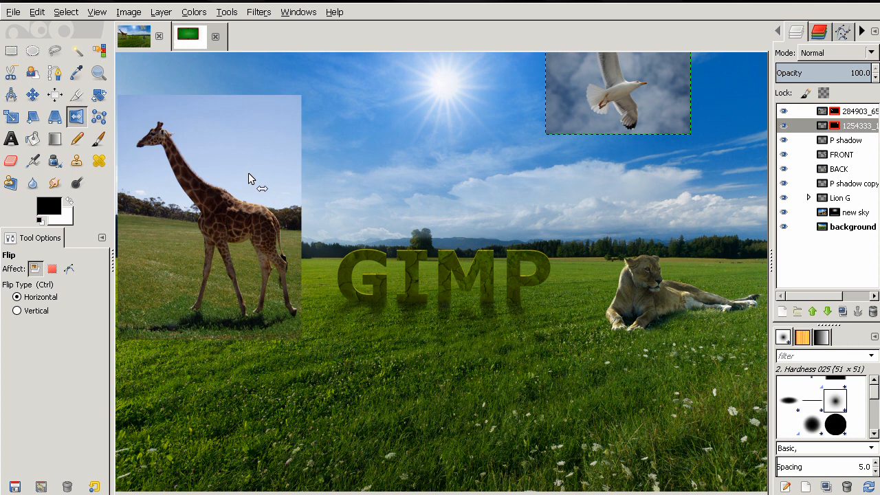
pyautogui.click(14, 310)
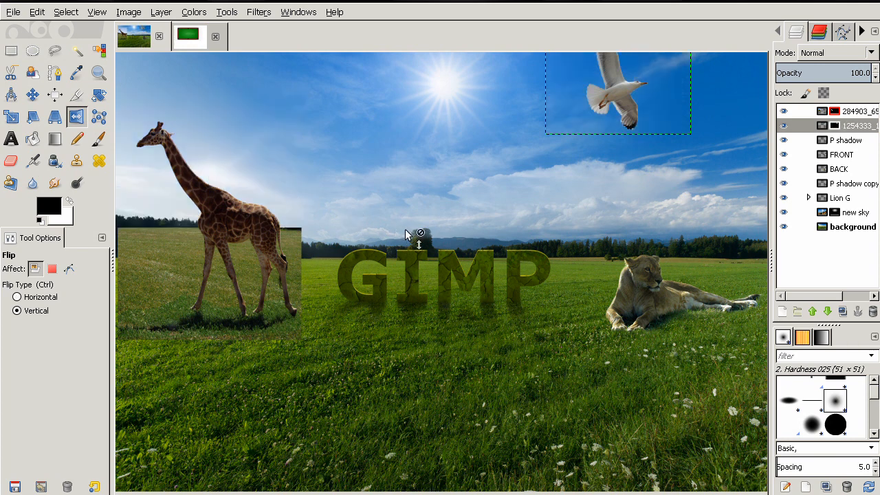
# Switch to the single-layer pool table image and make the Move tool active.
pyautogui.click(15, 297)
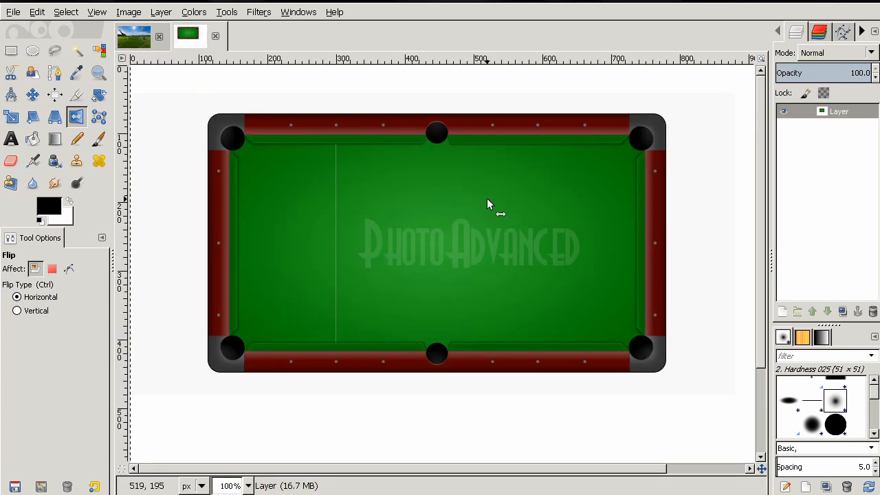
pyautogui.moveTo(252, 270)
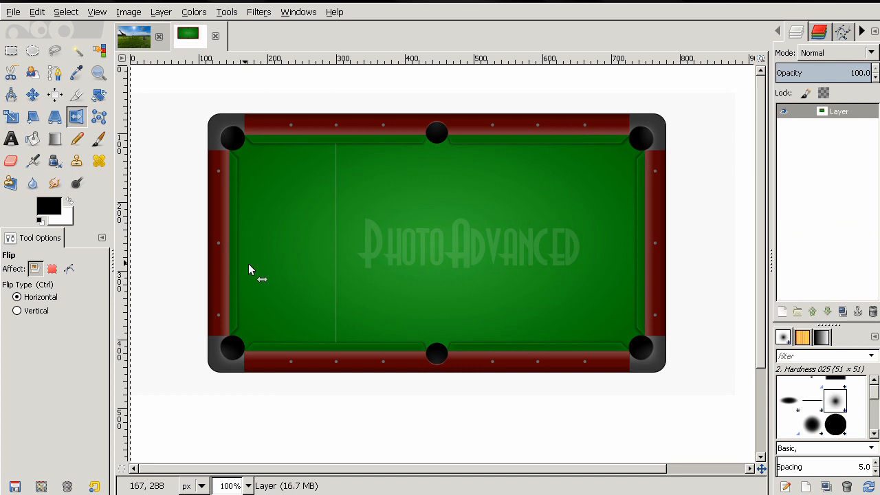
pyautogui.moveTo(584, 272)
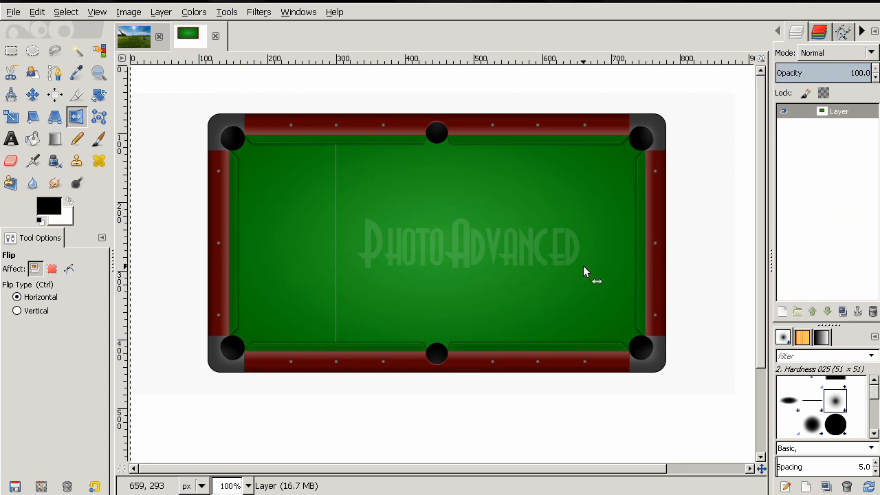
pyautogui.moveTo(151, 187)
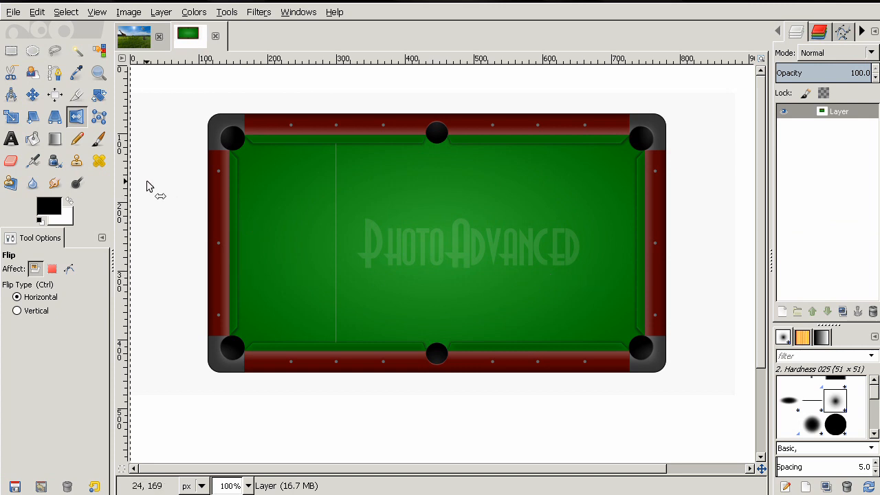
pyautogui.click(30, 94)
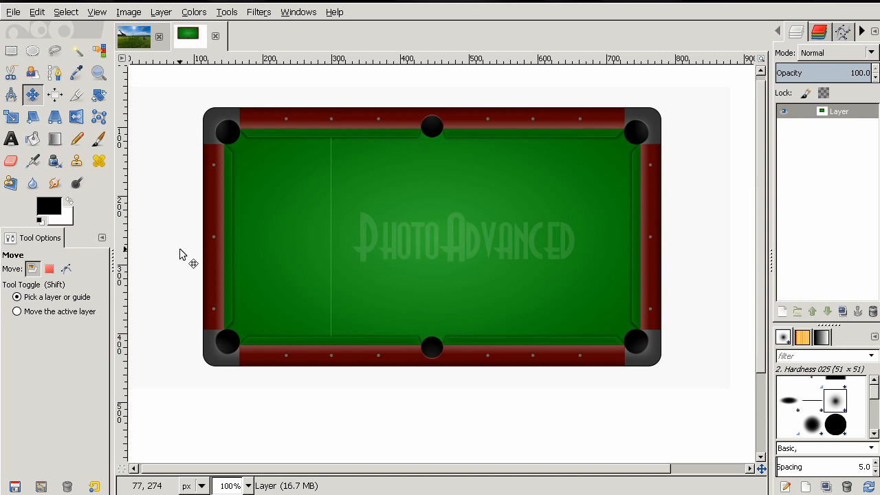
pyautogui.moveTo(189, 268)
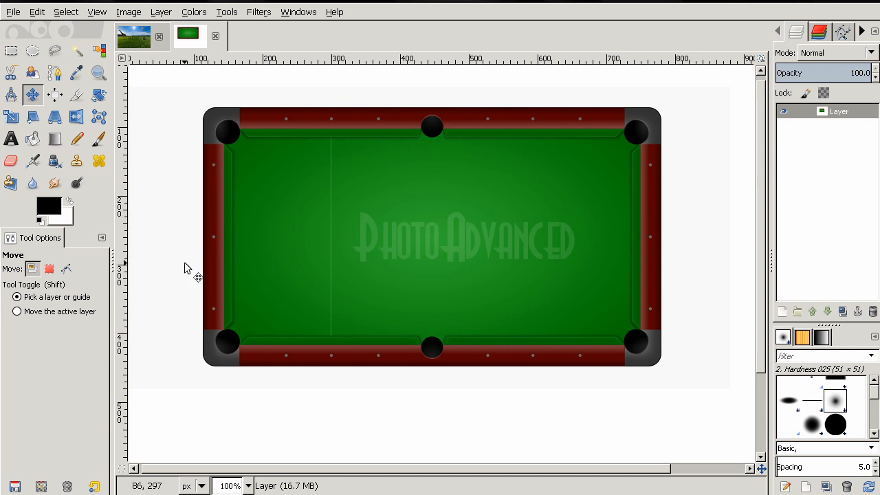
pyautogui.moveTo(247, 227)
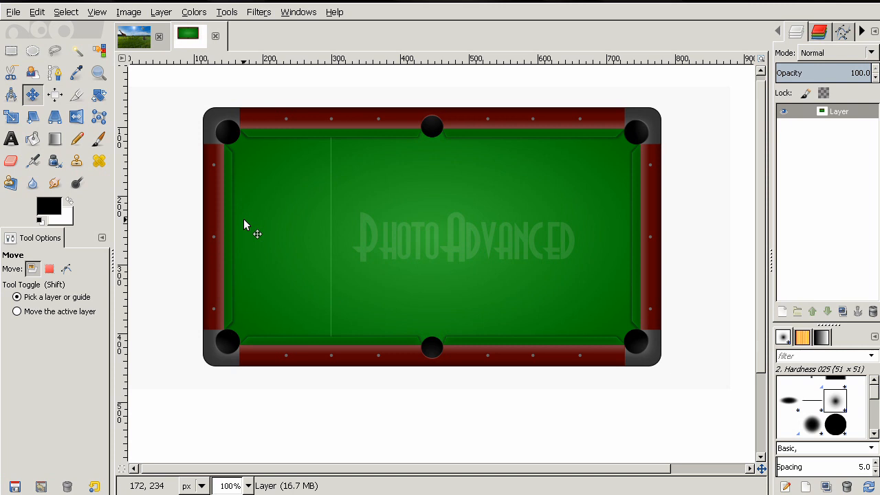
pyautogui.moveTo(248, 227)
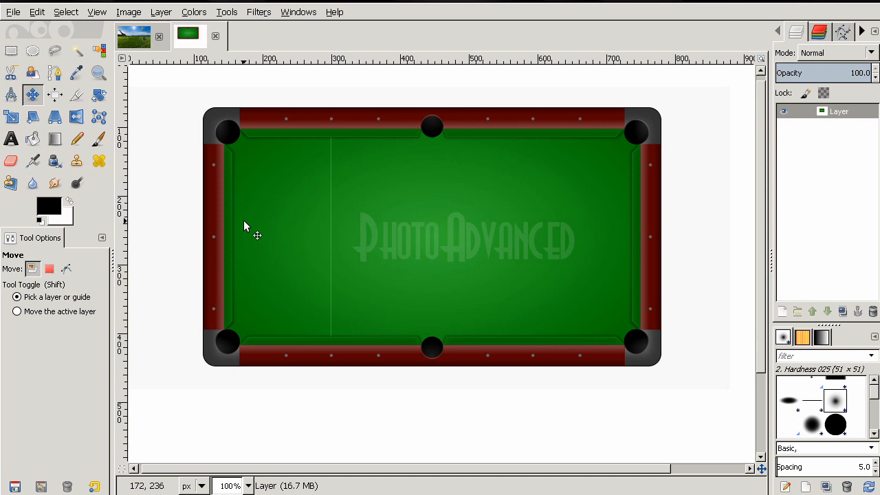
pyautogui.moveTo(258, 215)
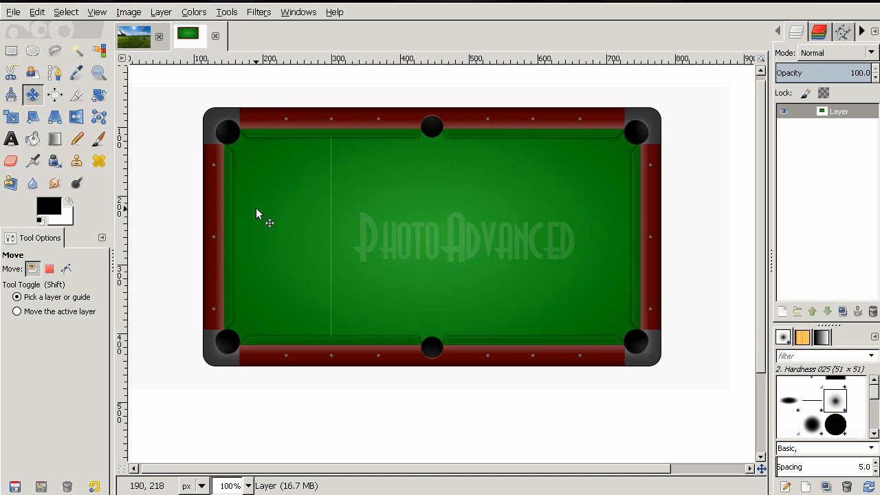
pyautogui.moveTo(214, 181)
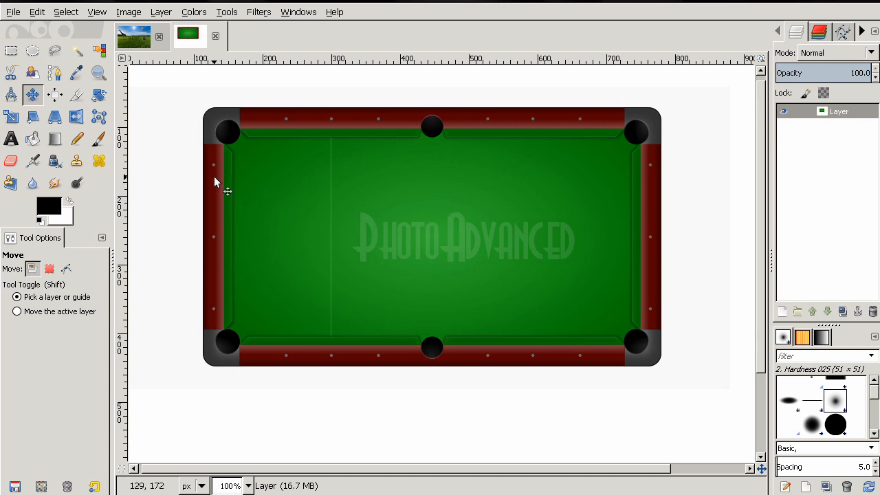
pyautogui.moveTo(219, 211)
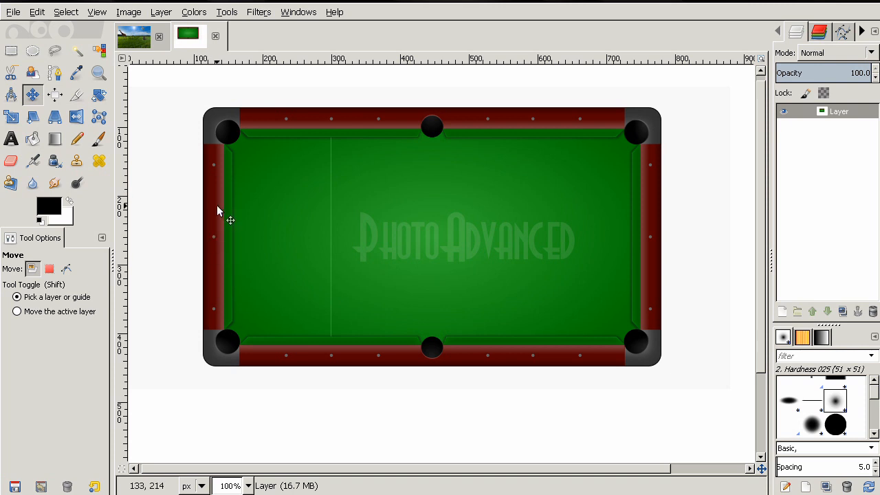
pyautogui.moveTo(365, 366)
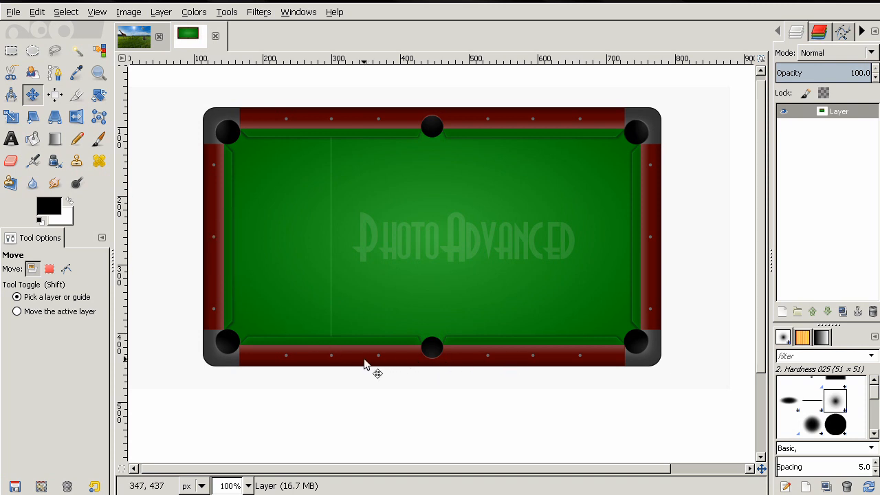
pyautogui.moveTo(192, 268)
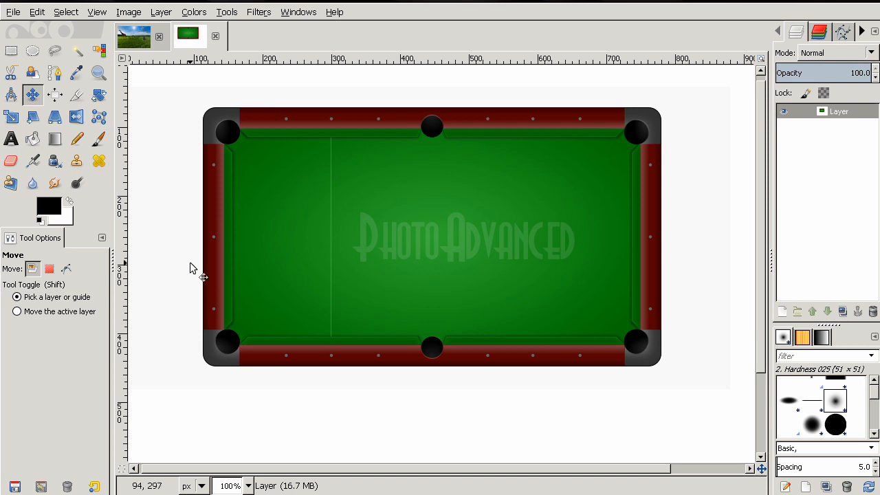
pyautogui.moveTo(294, 118)
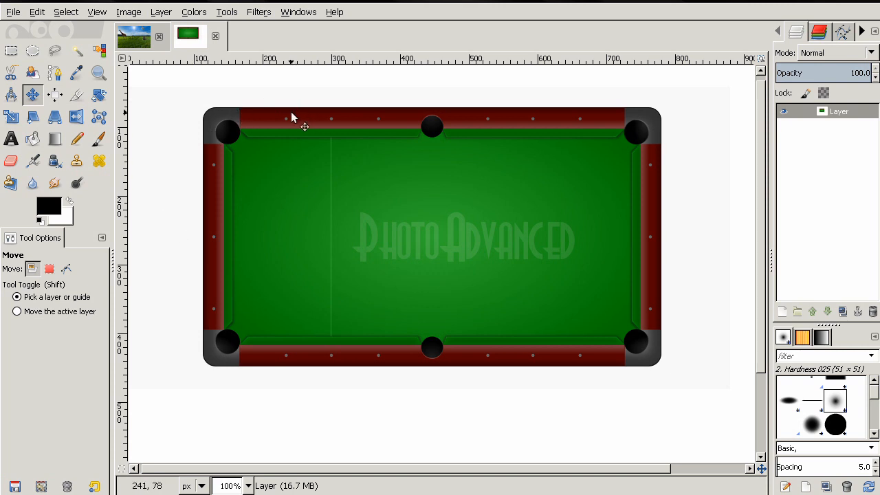
pyautogui.moveTo(337, 253)
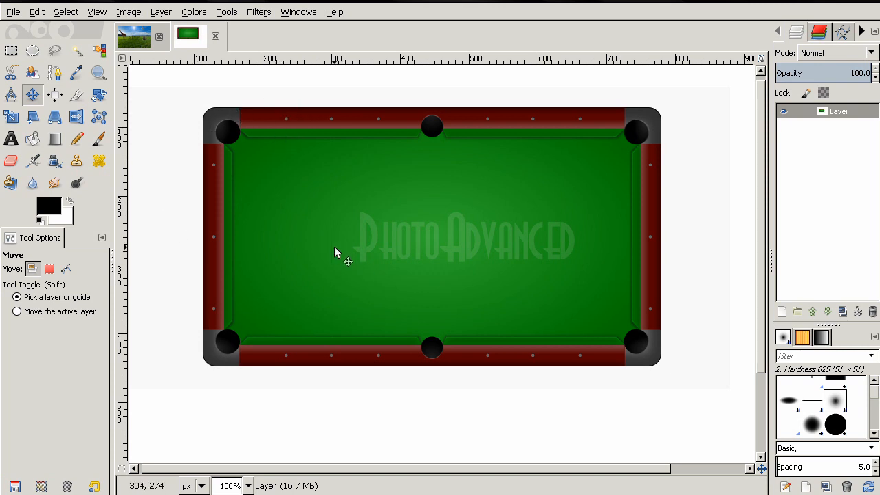
pyautogui.moveTo(320, 235)
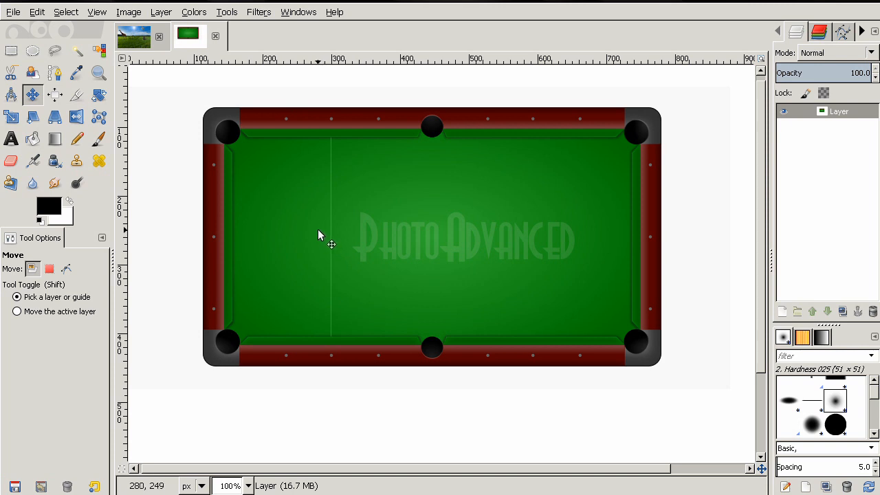
pyautogui.moveTo(286, 192)
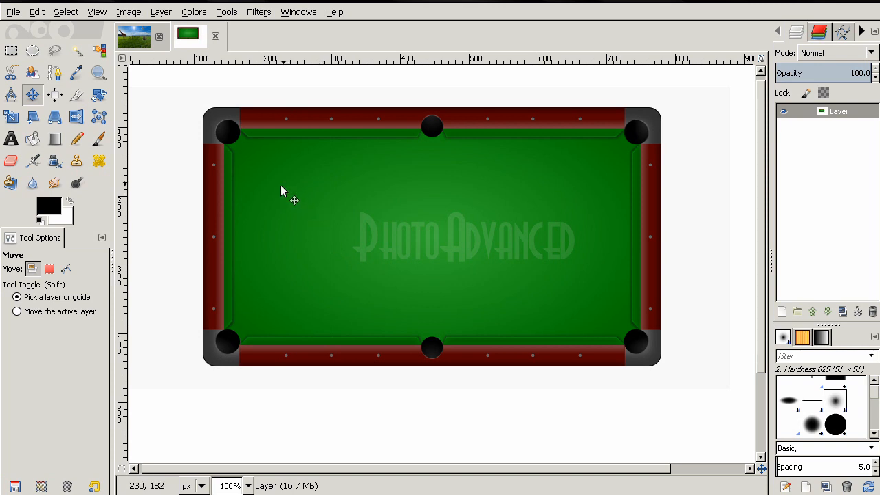
pyautogui.moveTo(241, 142)
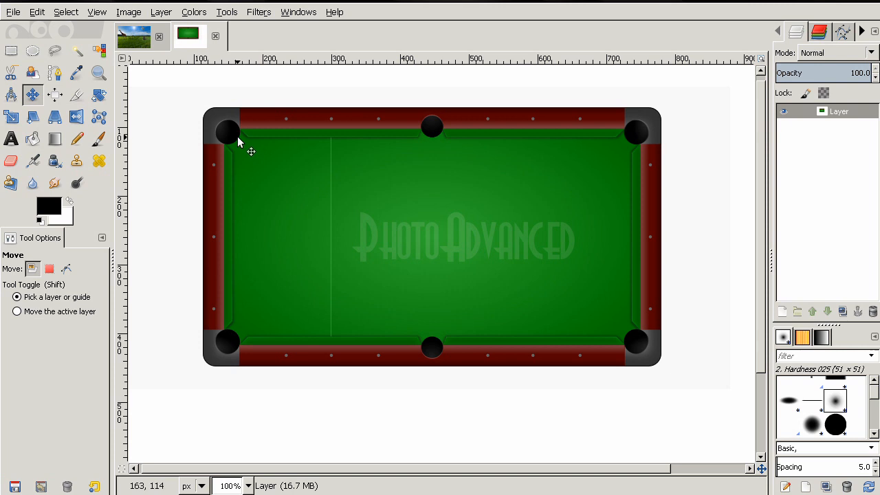
pyautogui.moveTo(220, 158)
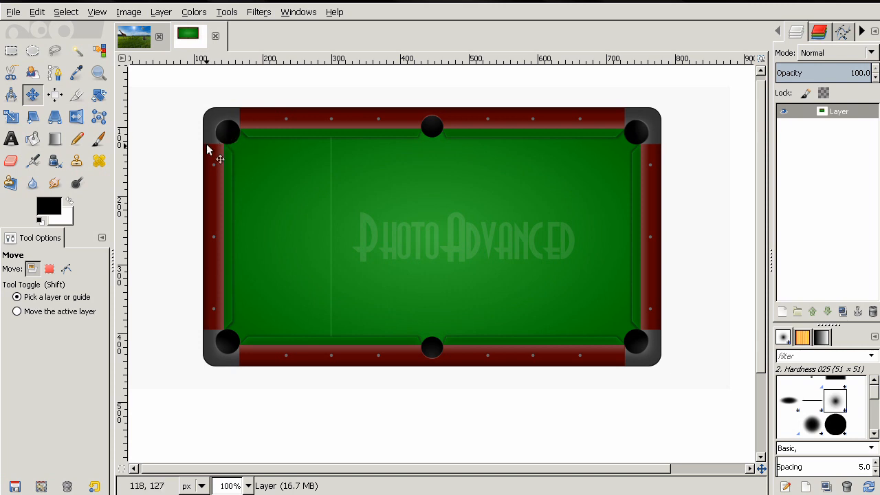
pyautogui.moveTo(544, 297)
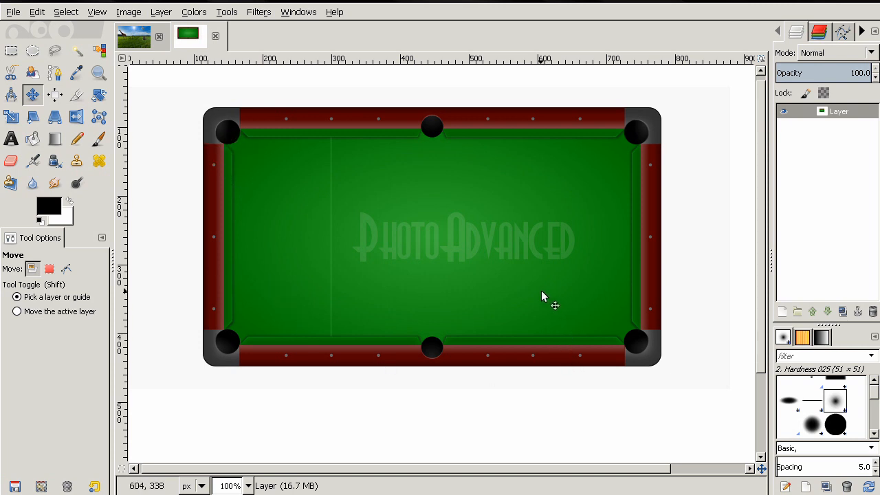
pyautogui.moveTo(503, 288)
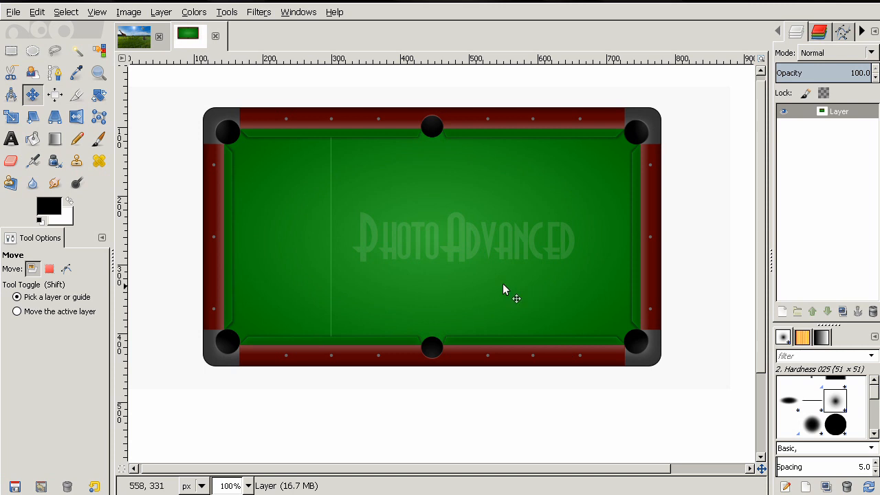
pyautogui.moveTo(332, 148)
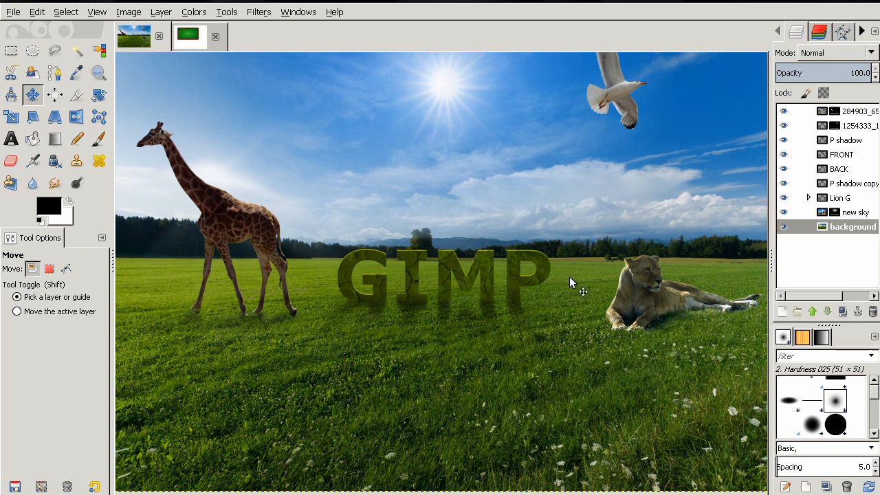
pyautogui.moveTo(514, 339)
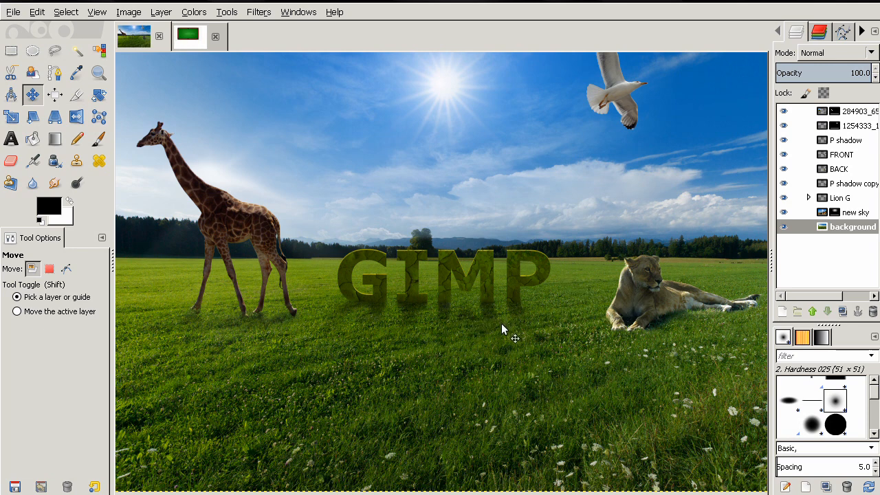
pyautogui.click(74, 117)
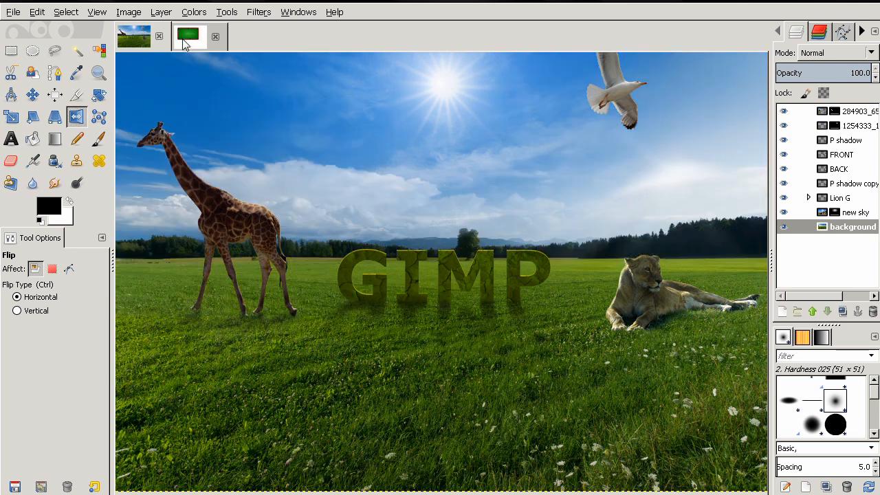
pyautogui.click(190, 36)
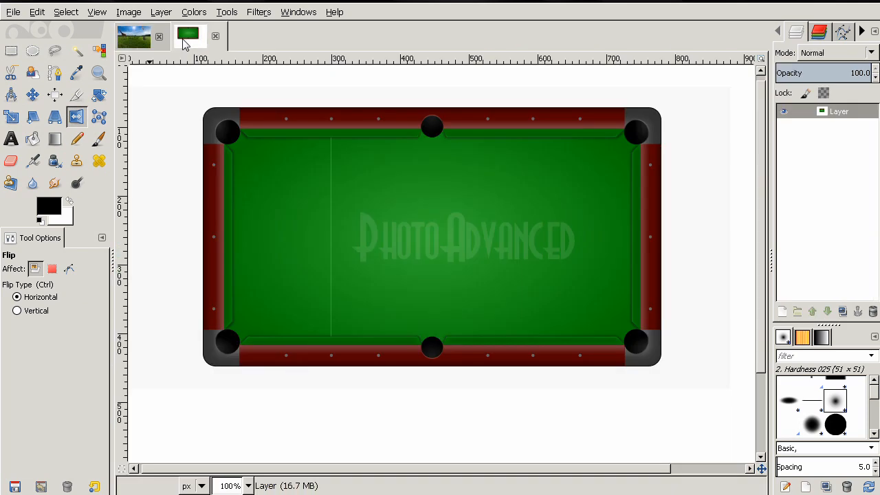